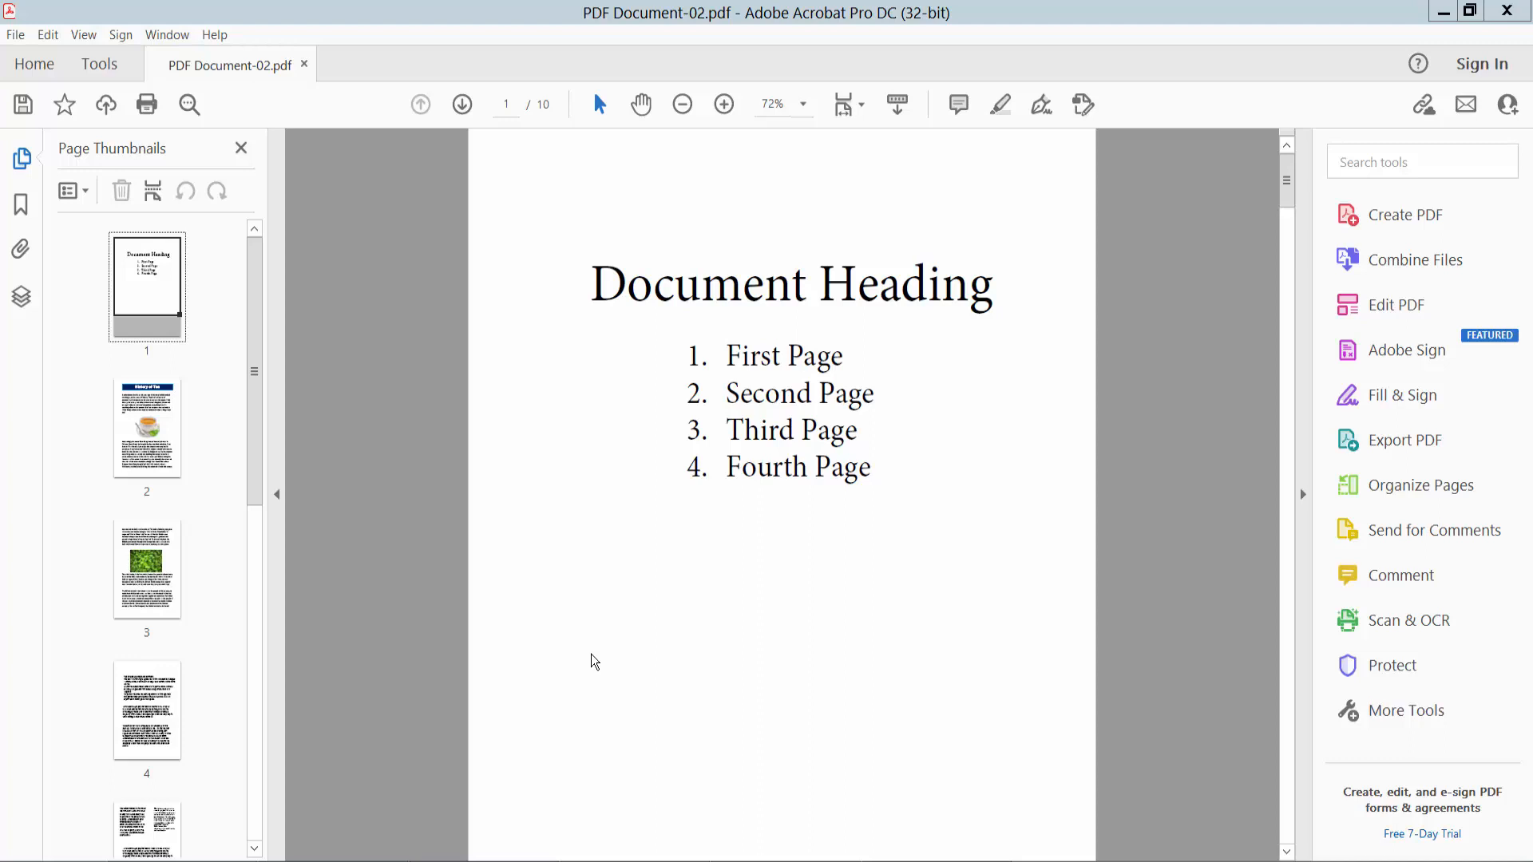
{"action": "mouse_move", "coordinate": [766, 44]}
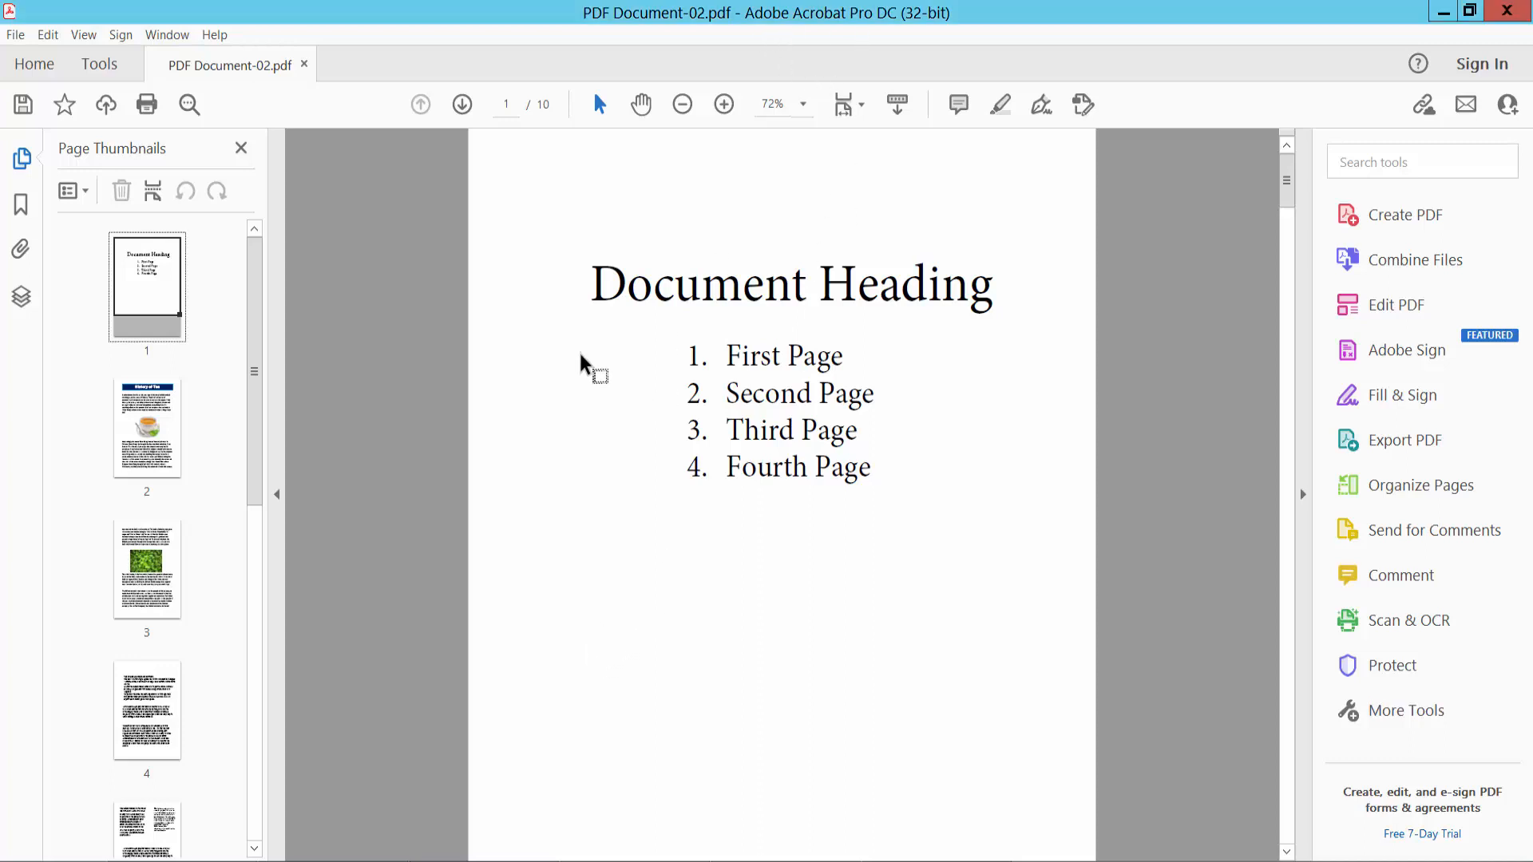
- Switch the PDF into Edit PDF mode so the heading and list become editable
{"action": "left_click", "coordinate": [99, 64]}
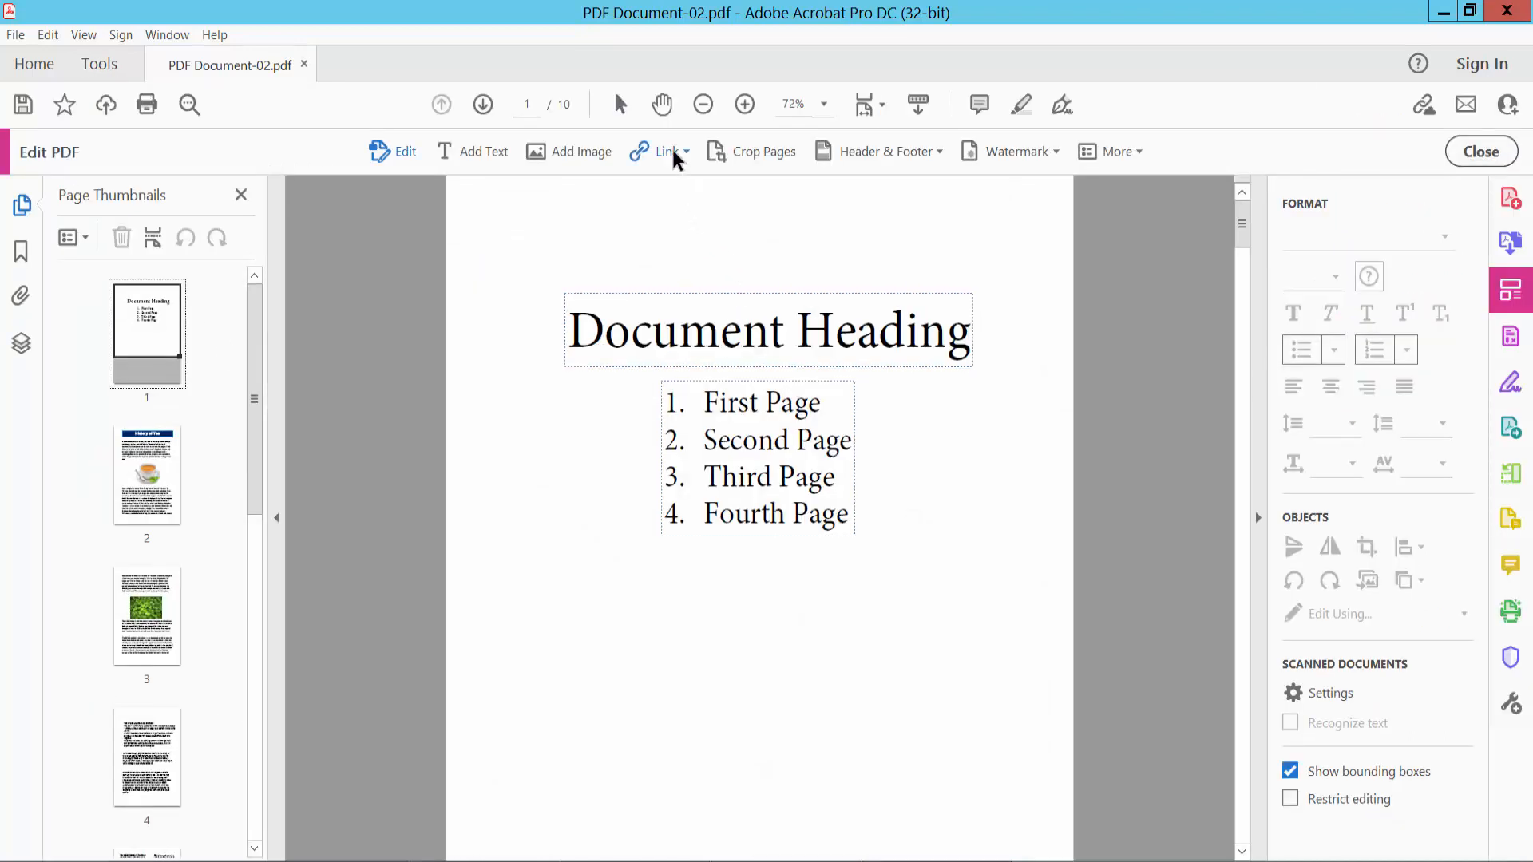
- Draw a link area around 'Fourth Page' set to 'Go to a page view'
{"action": "left_click", "coordinate": [668, 152]}
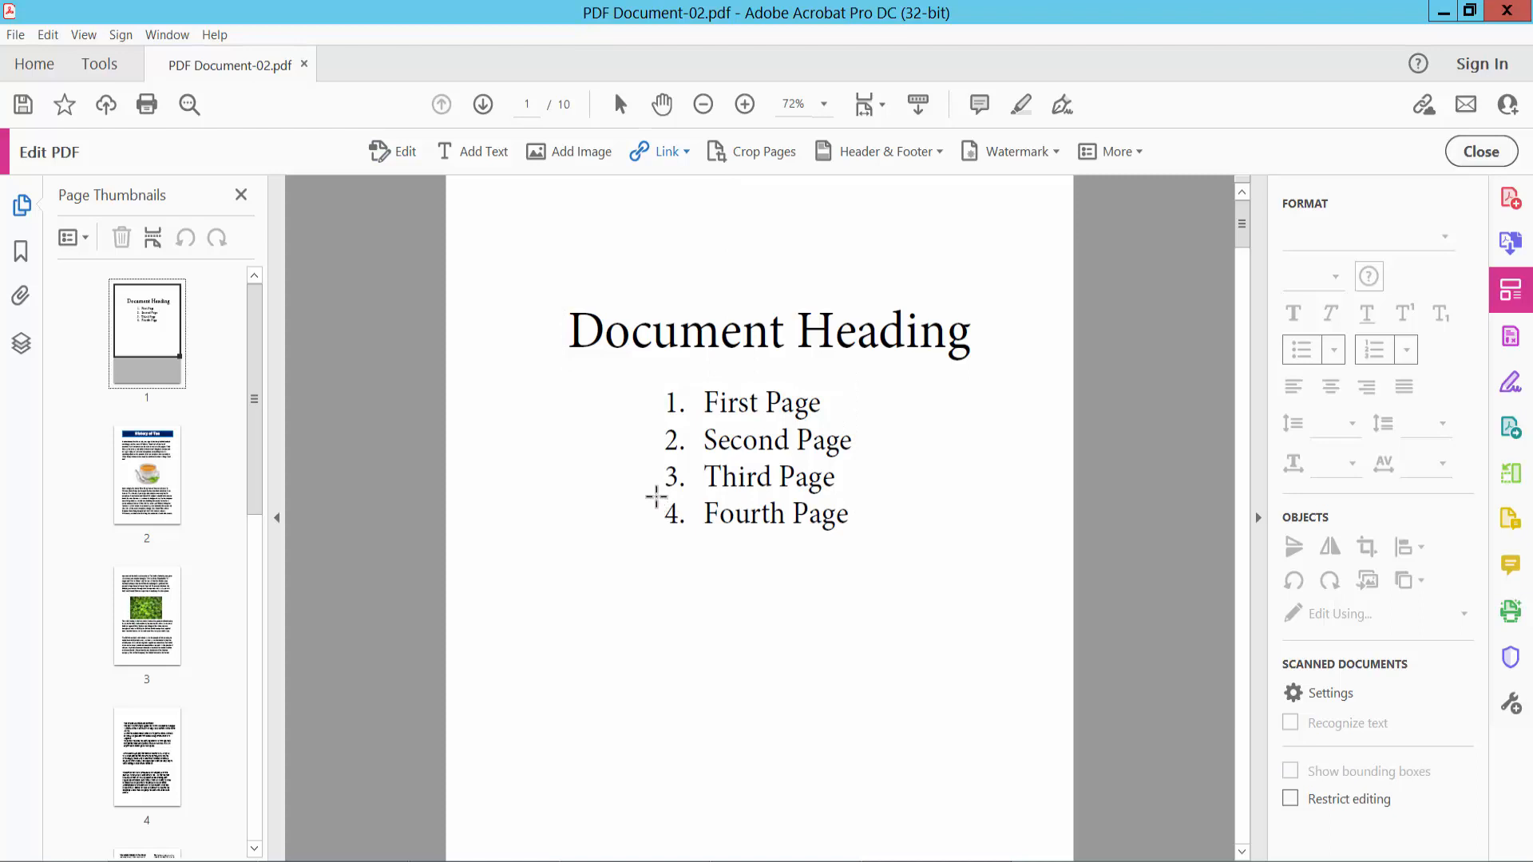
{"action": "double_click", "coordinate": [775, 513]}
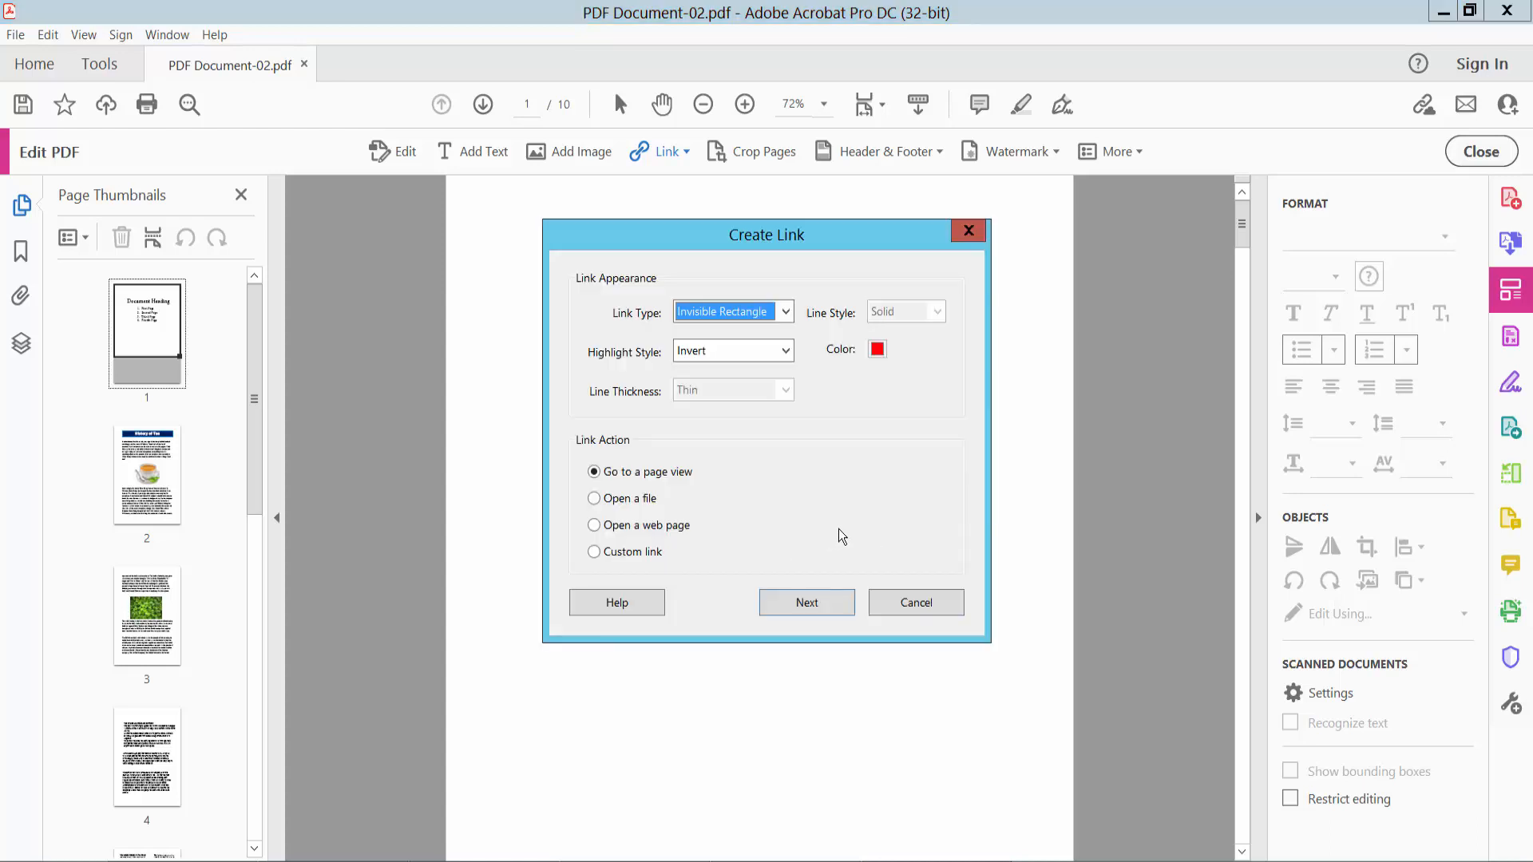
{"action": "left_click", "coordinate": [594, 498]}
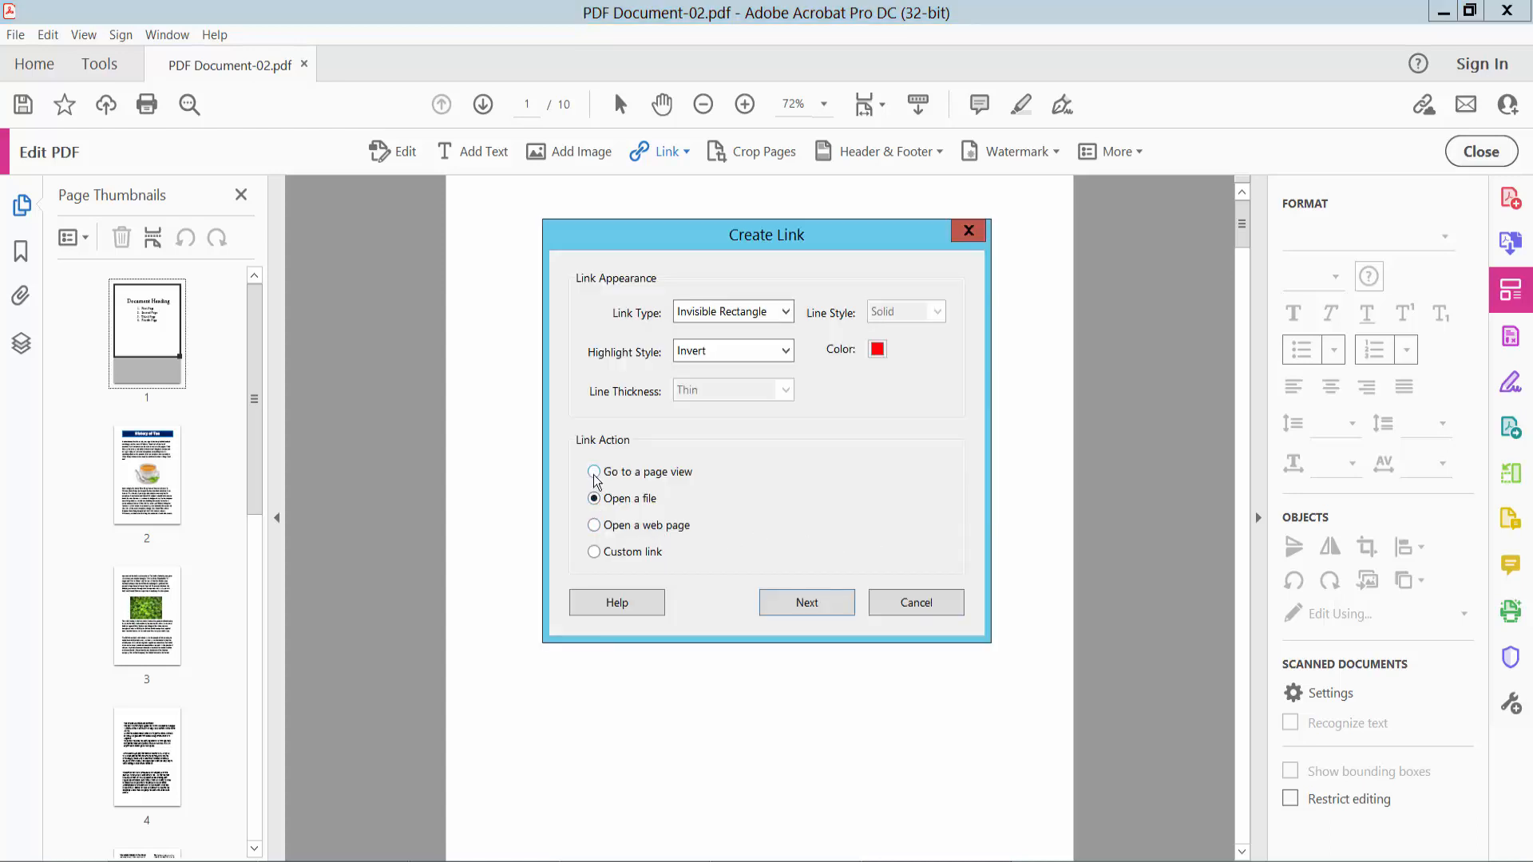
{"action": "left_click", "coordinate": [593, 471]}
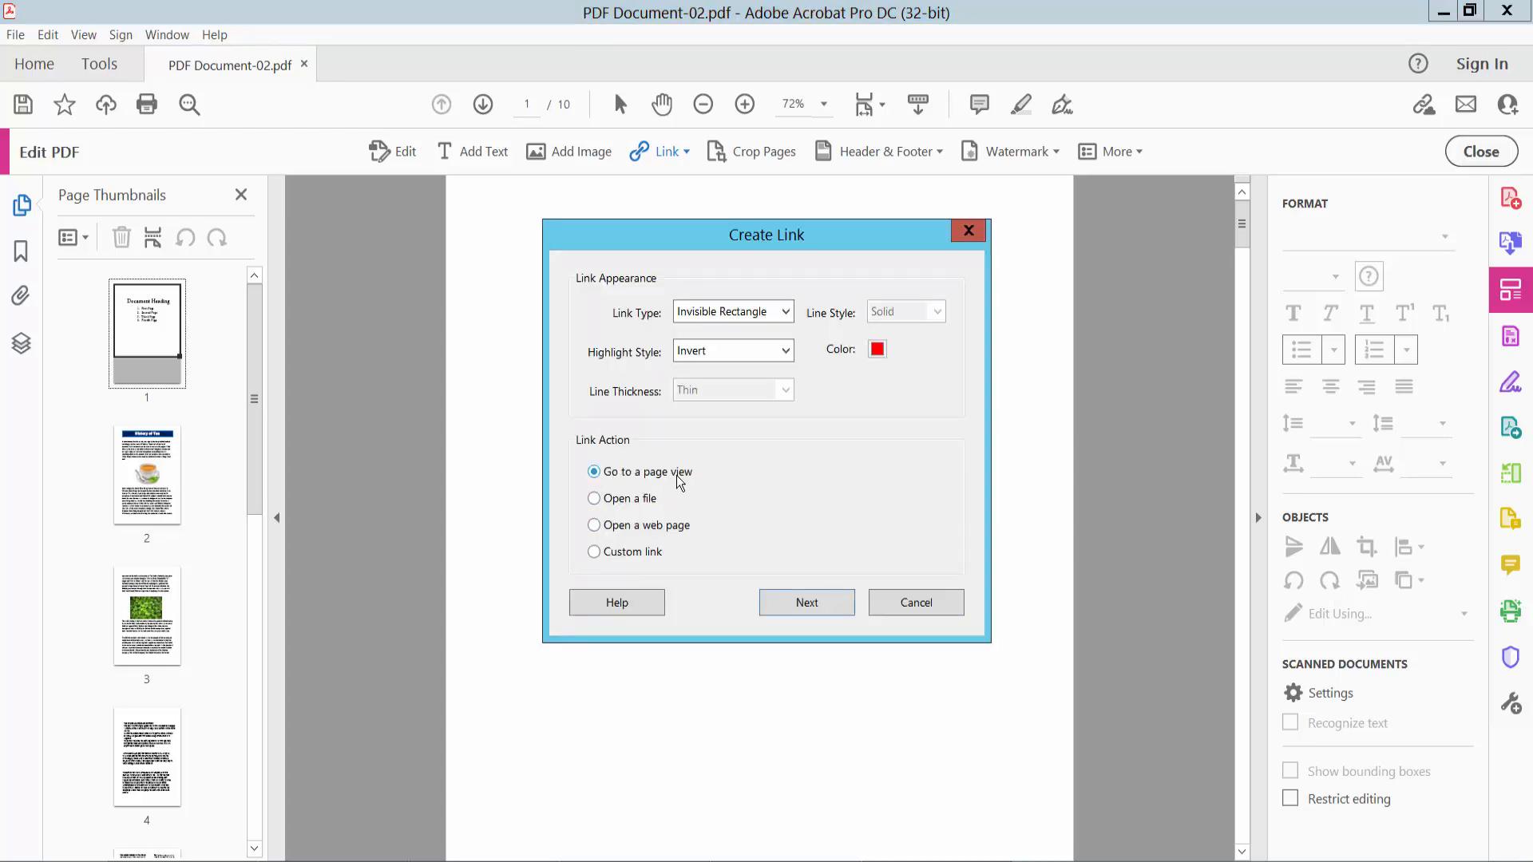
{"action": "left_click", "coordinate": [807, 602]}
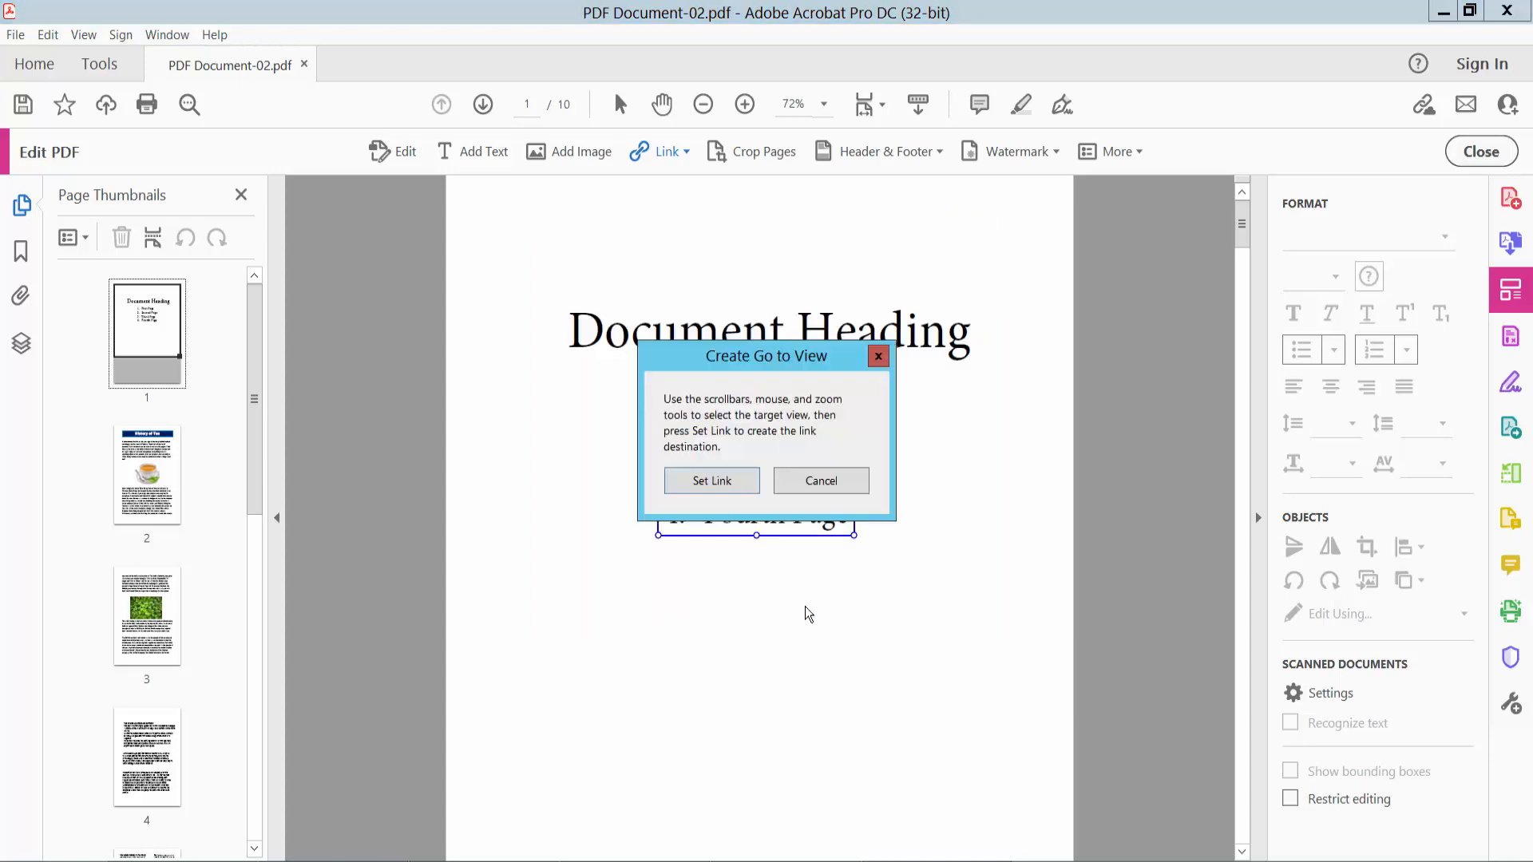
{"action": "mouse_move", "coordinate": [689, 409]}
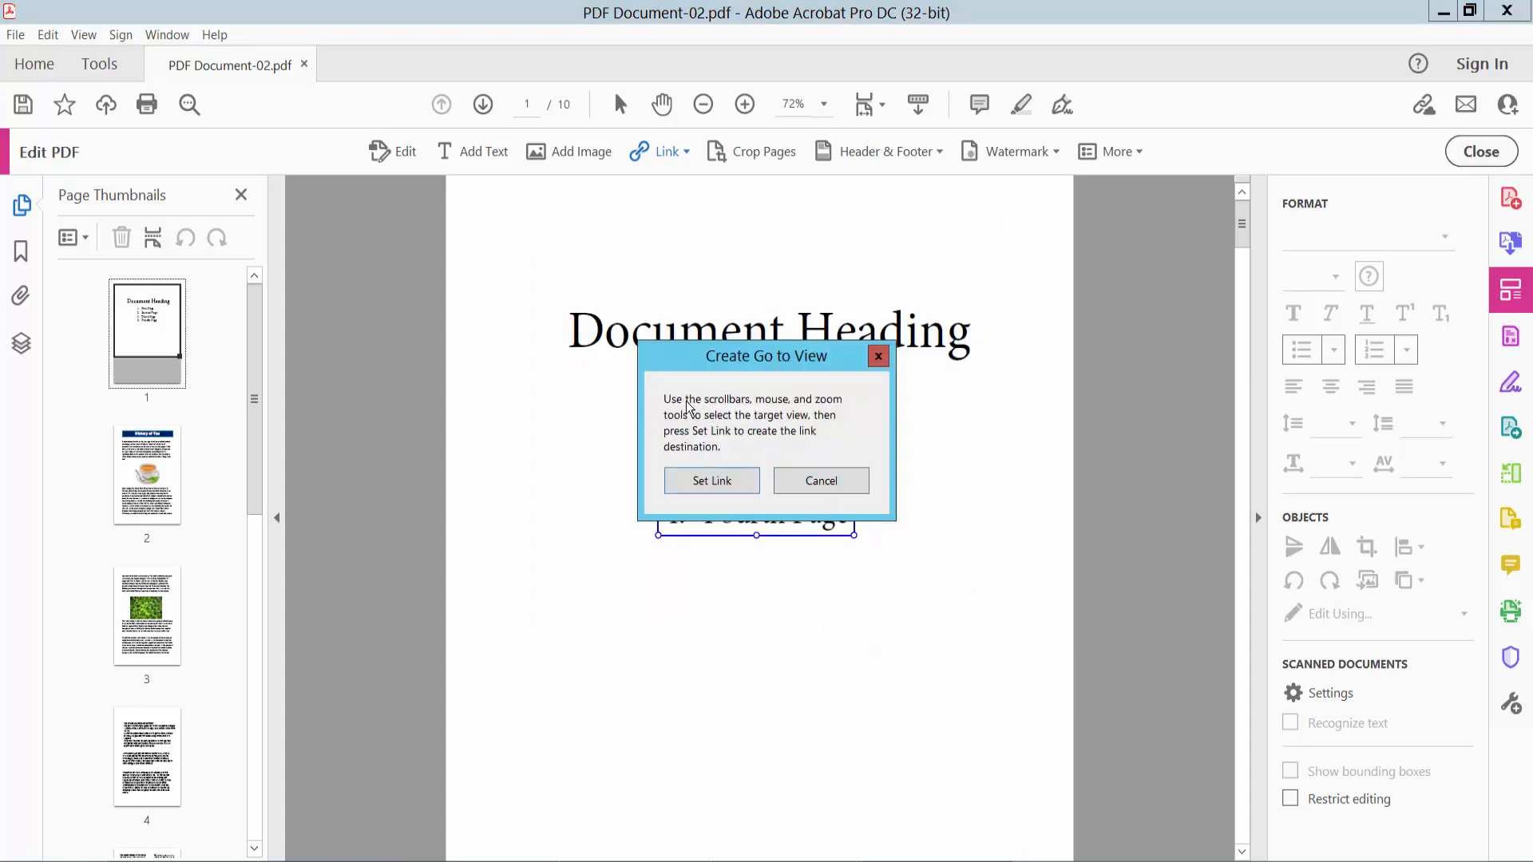
{"action": "mouse_move", "coordinate": [811, 414]}
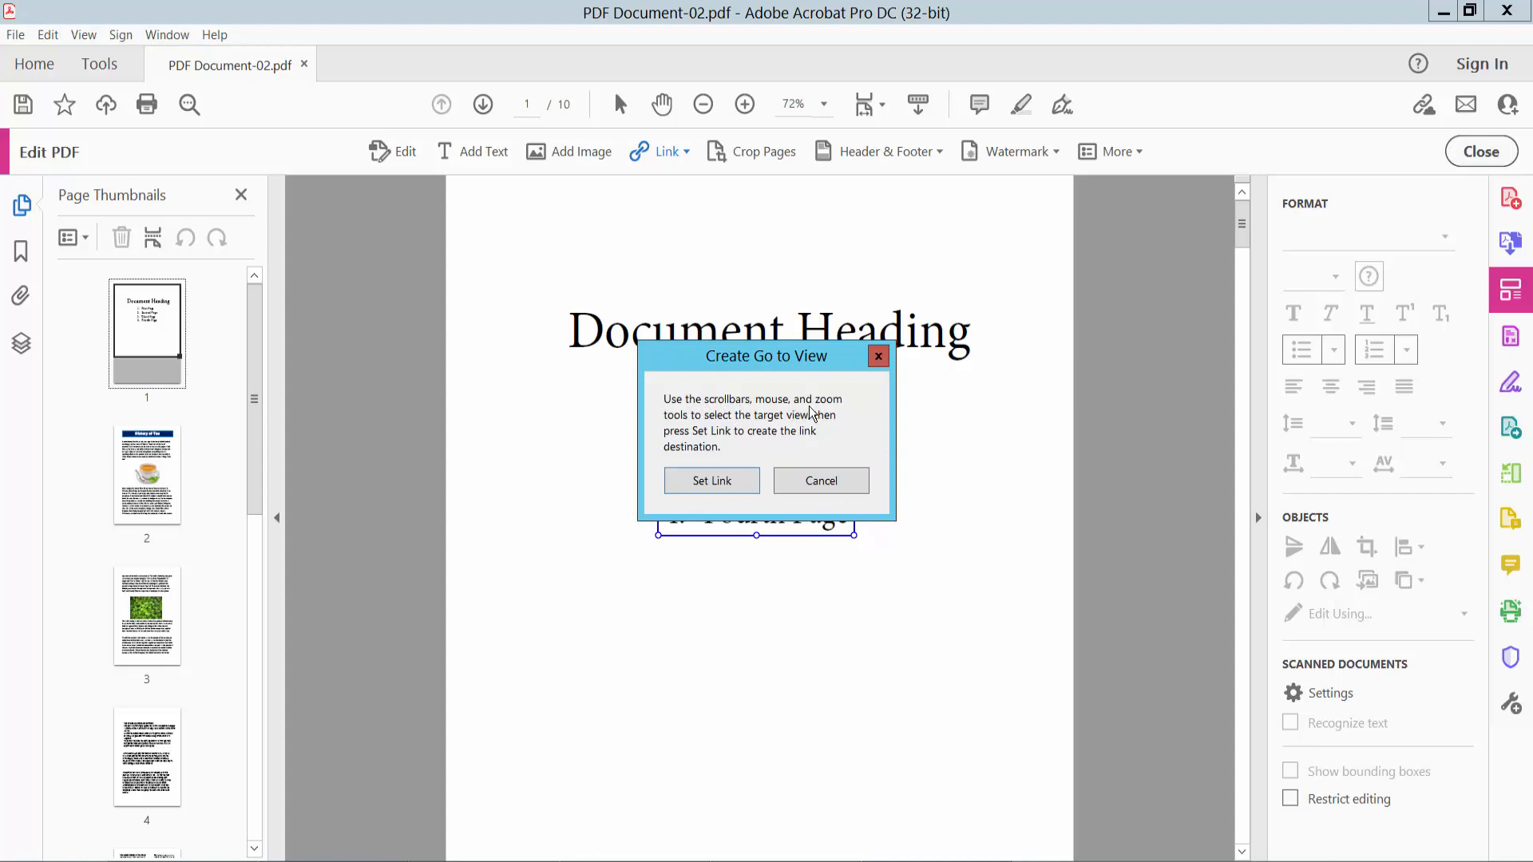
{"action": "mouse_move", "coordinate": [722, 428]}
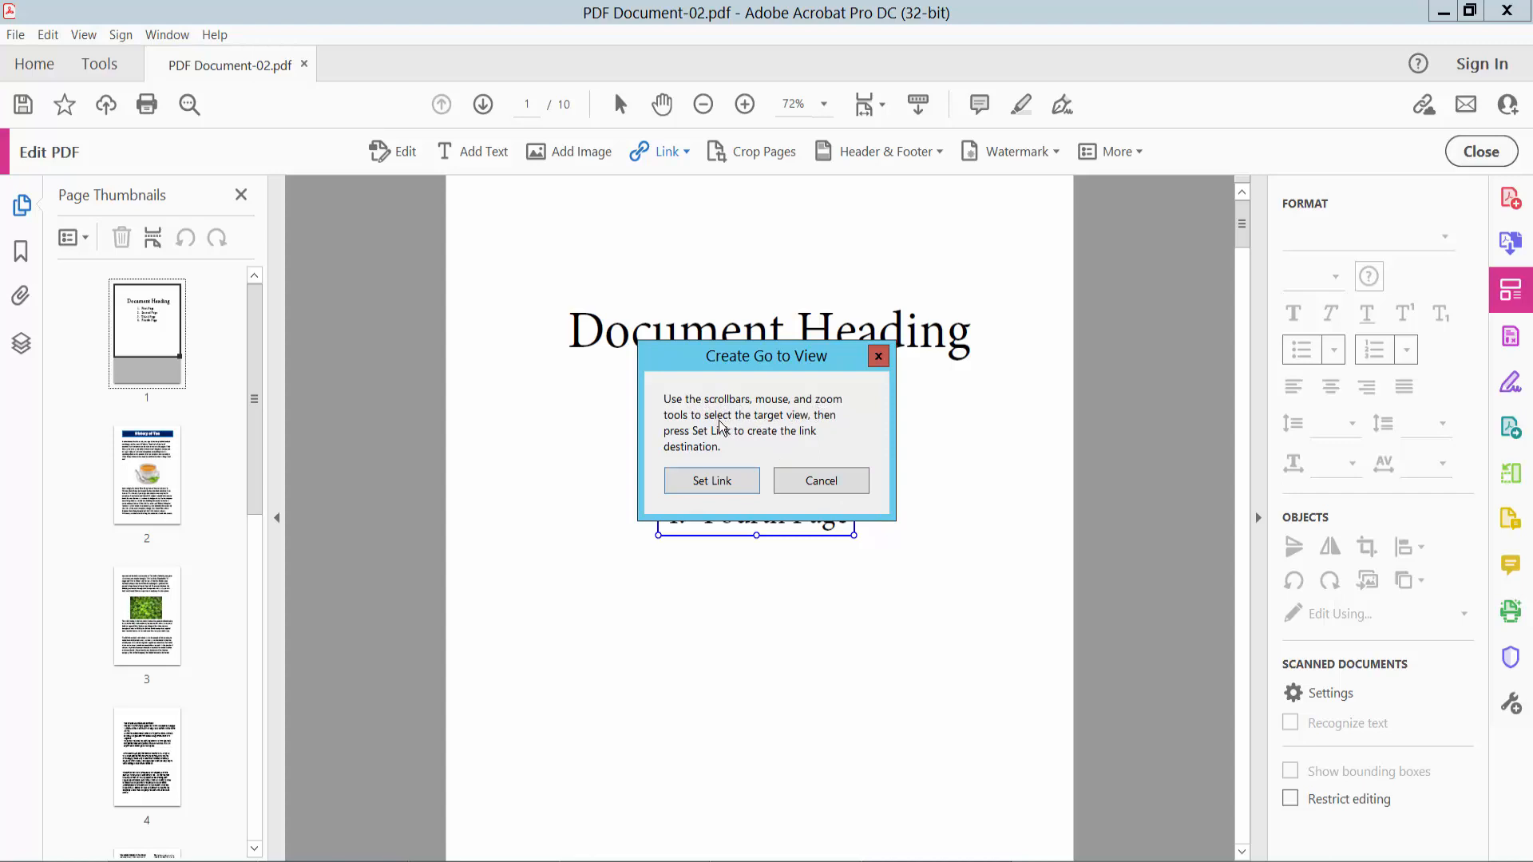
{"action": "mouse_move", "coordinate": [818, 428]}
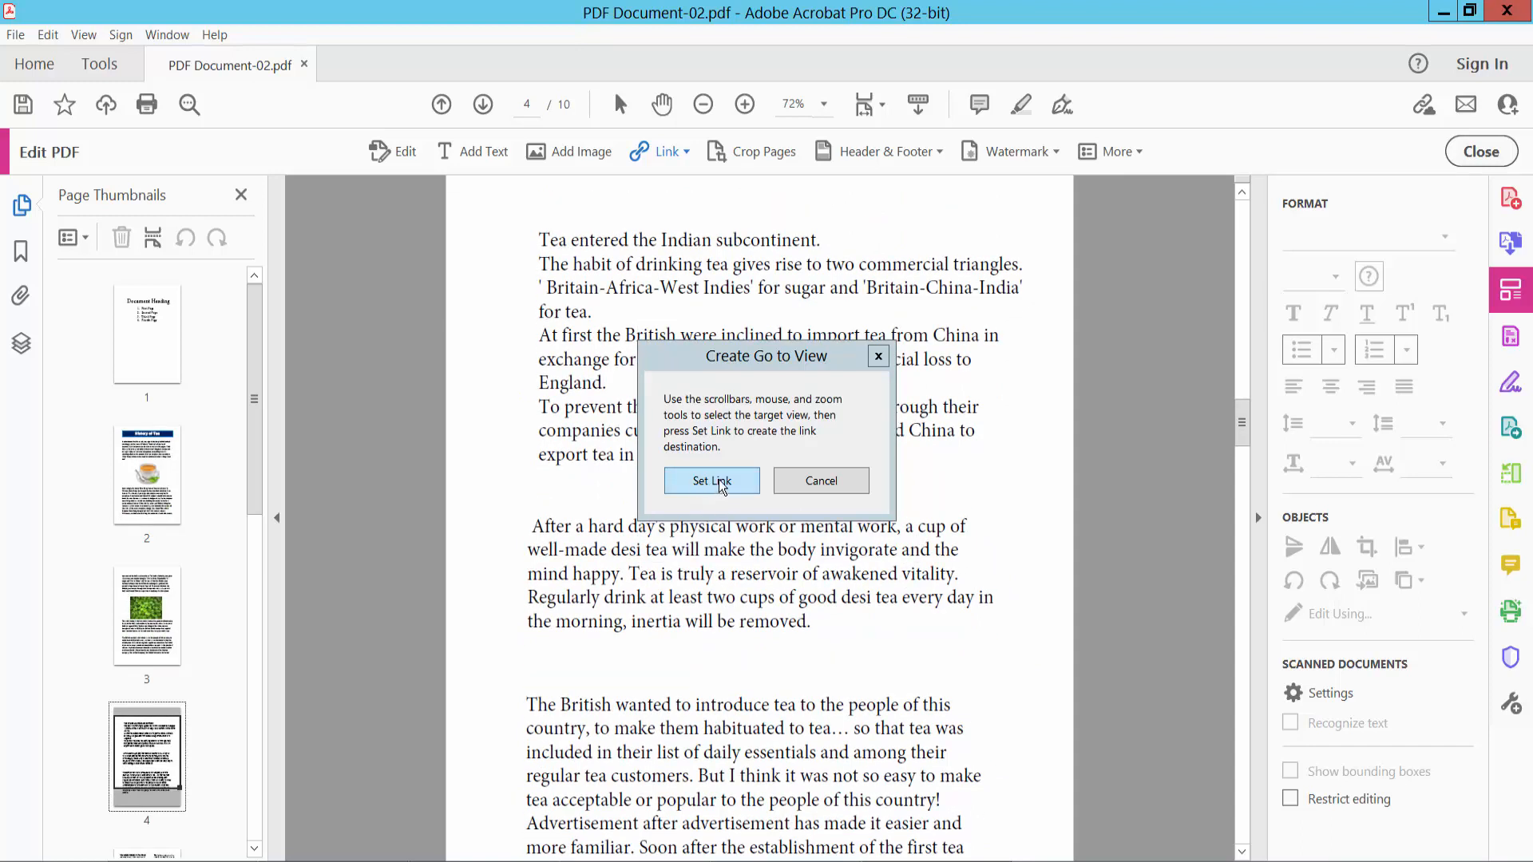
- Set page 4 as the Fourth Page link's destination
{"action": "left_click", "coordinate": [710, 479]}
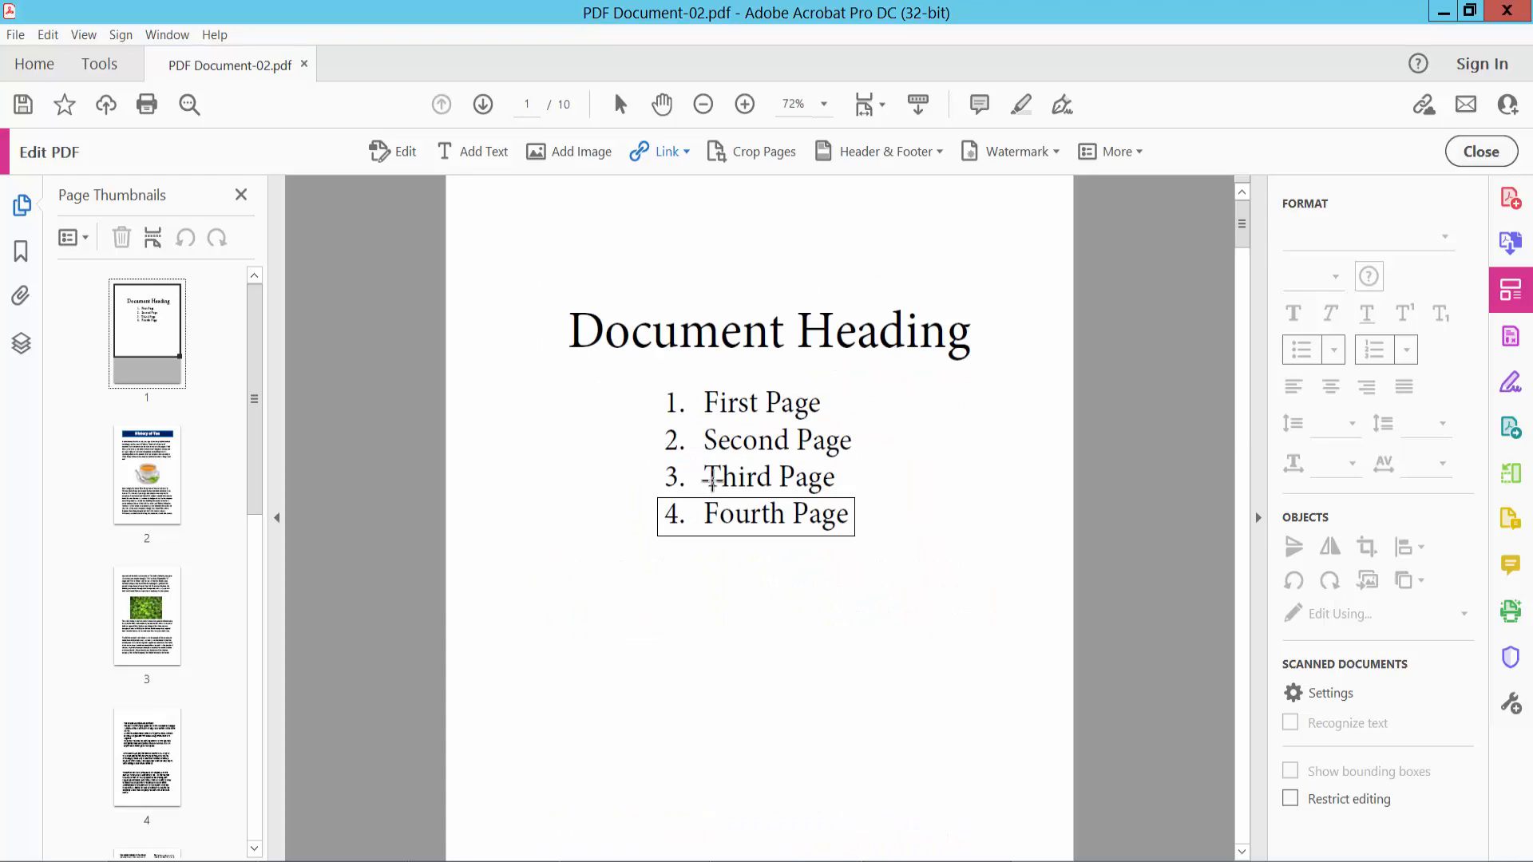
- Close editing, test the Fourth Page link to page 4, and return to page 1
{"action": "left_click", "coordinate": [1480, 150]}
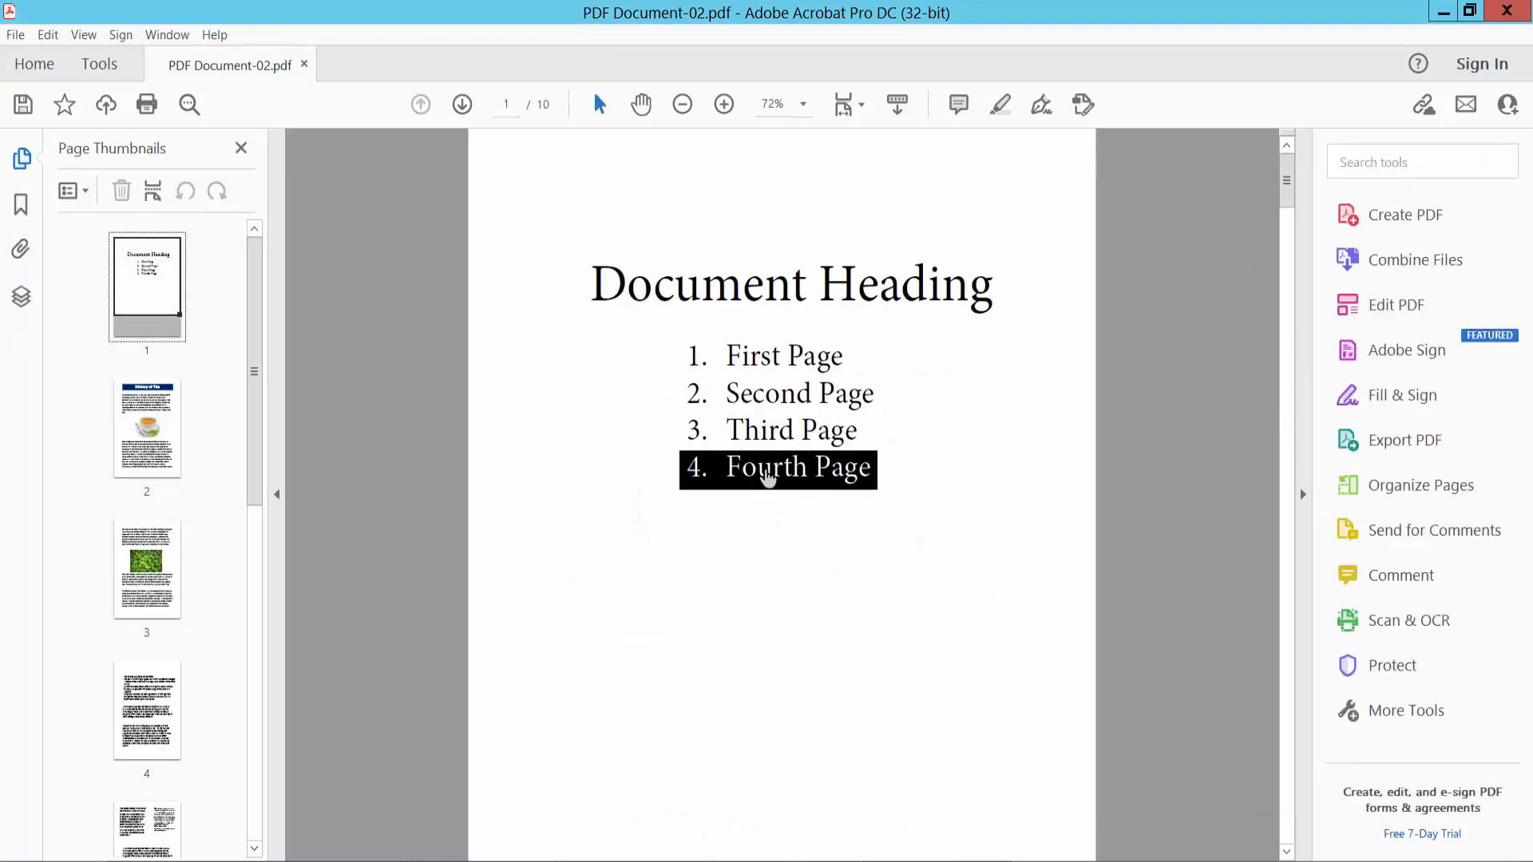
{"action": "left_click", "coordinate": [147, 710]}
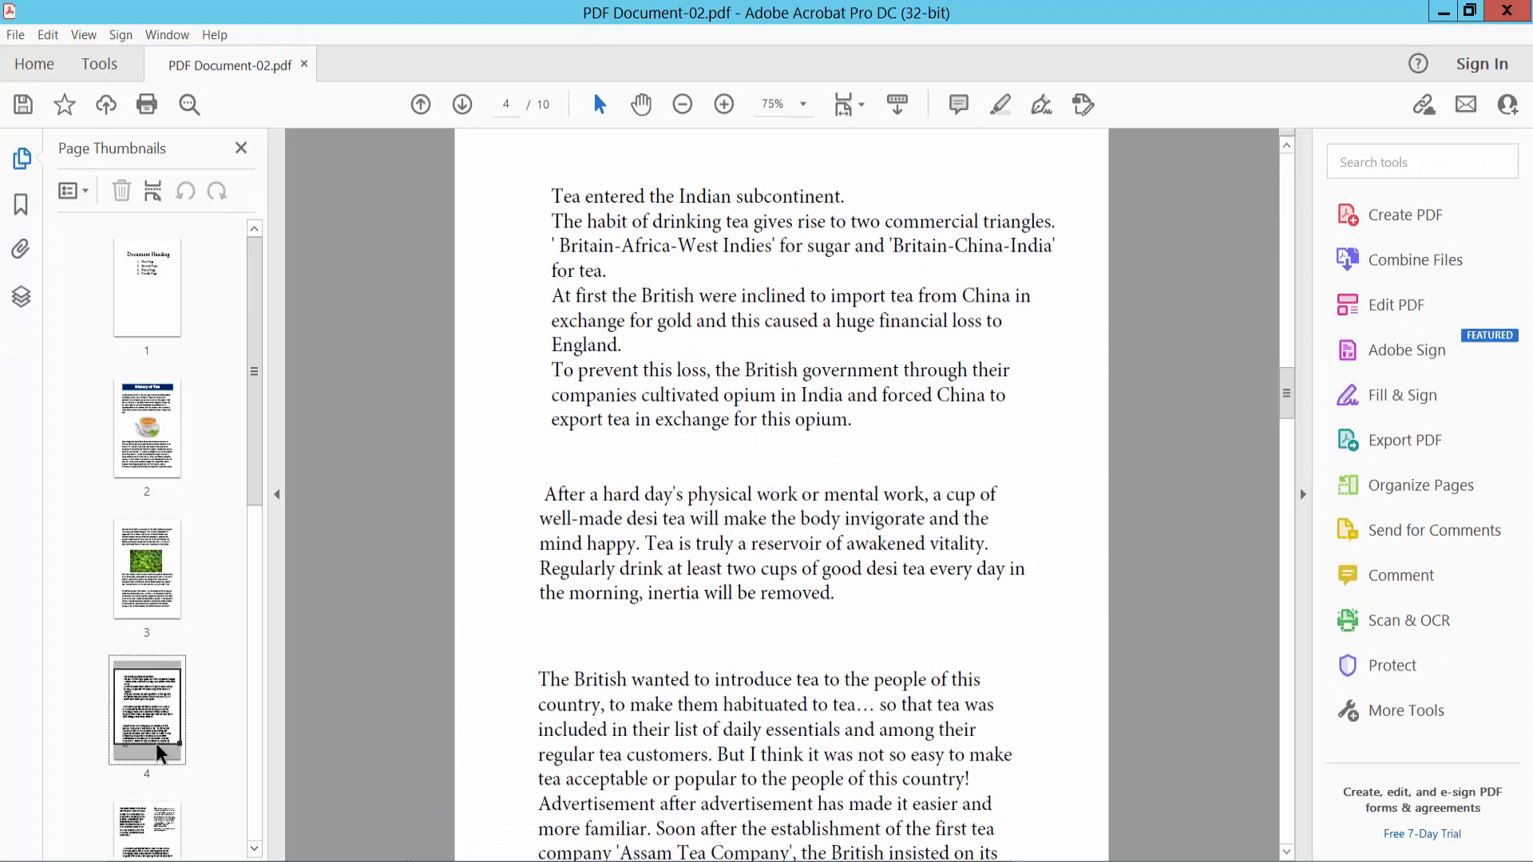
{"action": "left_click", "coordinate": [147, 286]}
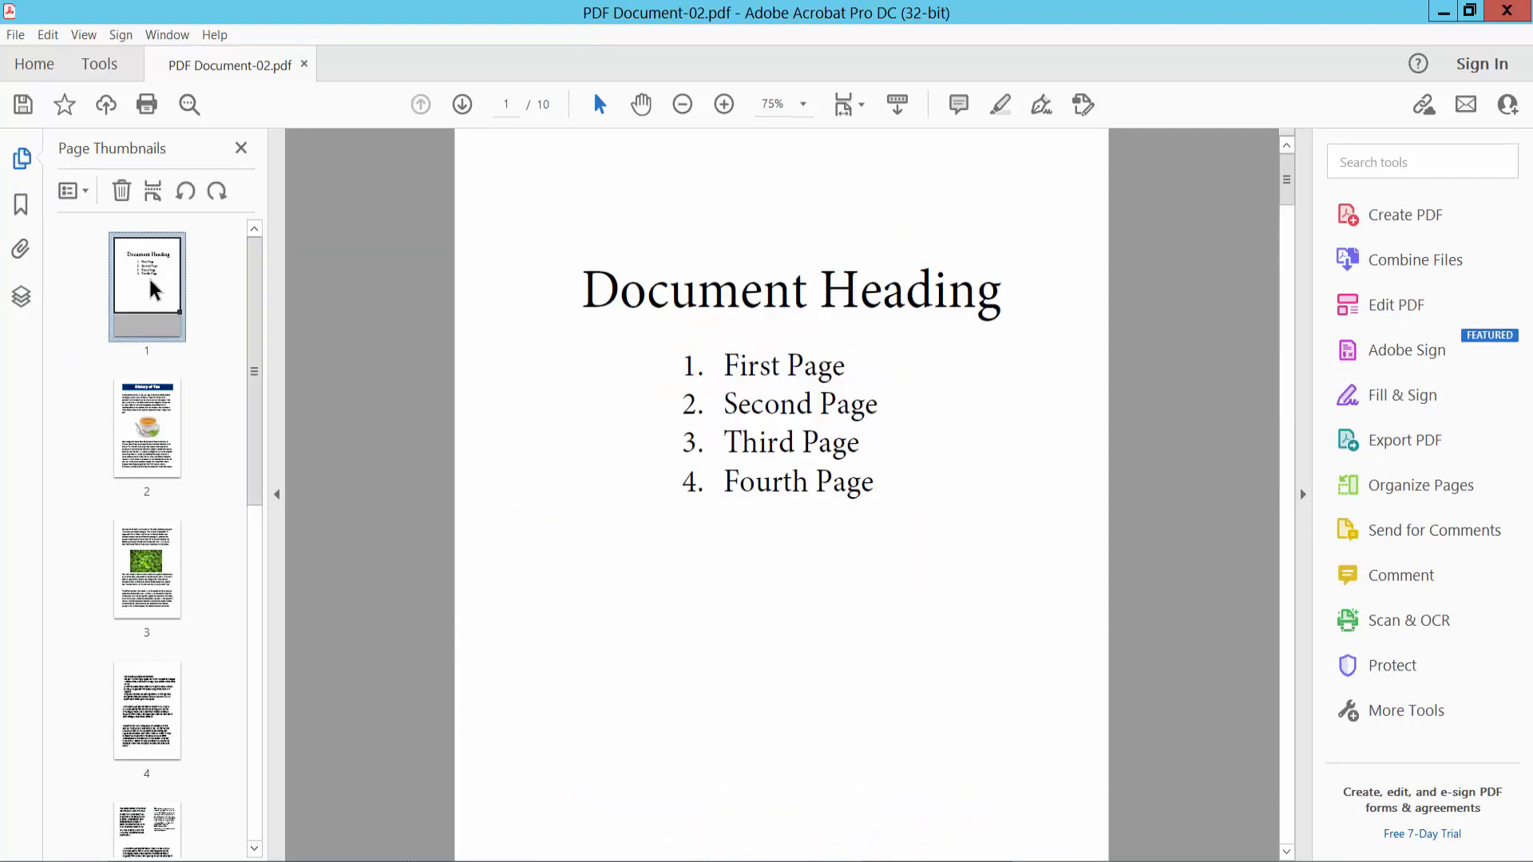
{"action": "mouse_move", "coordinate": [765, 457]}
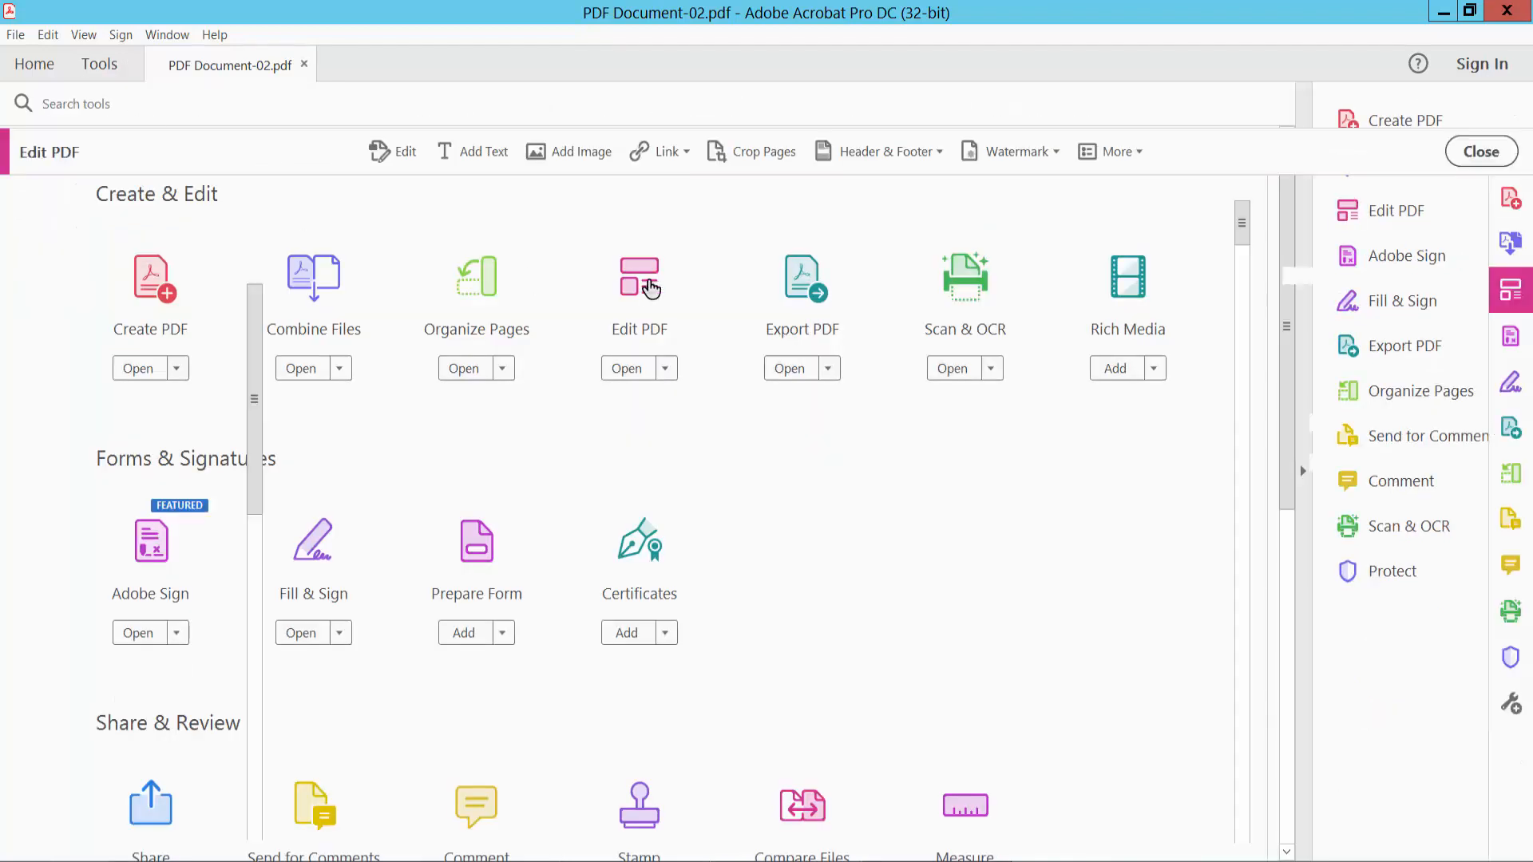
- Reopen editing and draw a 'Go to a page view' link area around 'Third Page'
{"action": "left_click", "coordinate": [665, 151]}
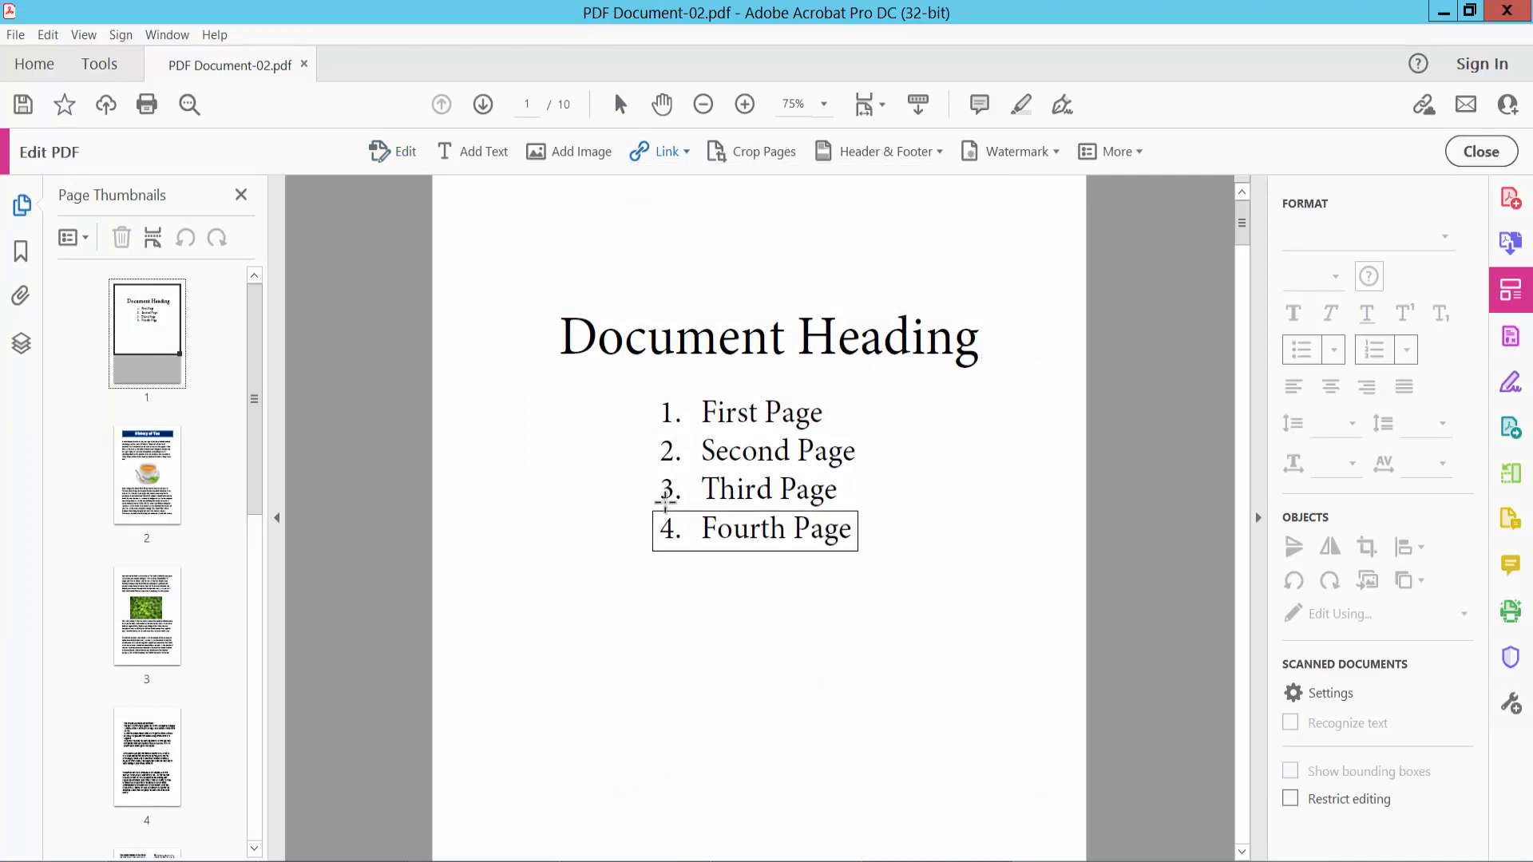
{"action": "double_click", "coordinate": [768, 489]}
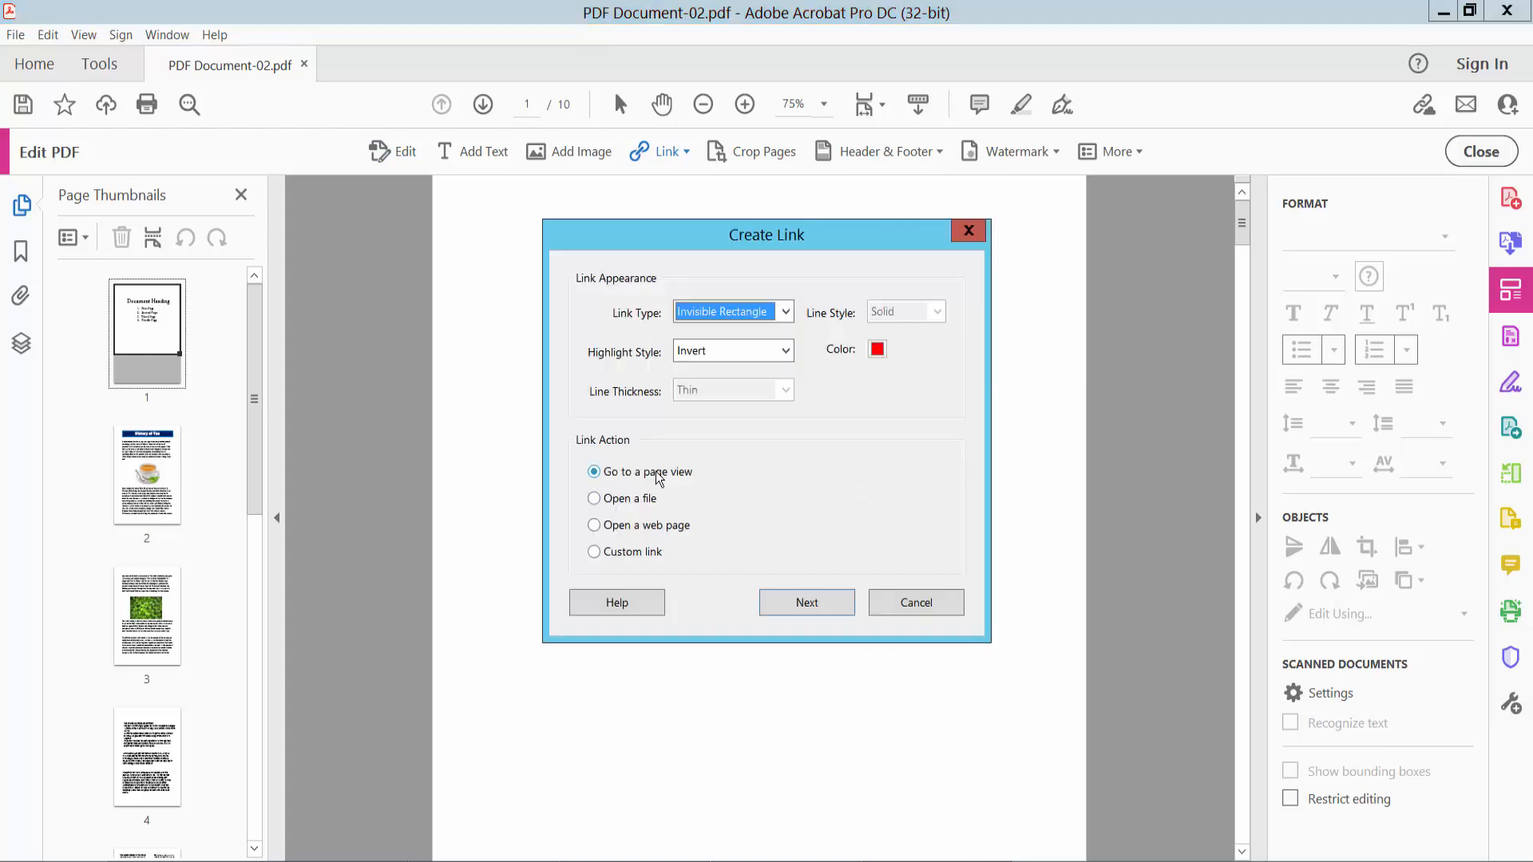
- Point the Third Page link to page 3 and set the link
{"action": "left_click", "coordinate": [806, 602]}
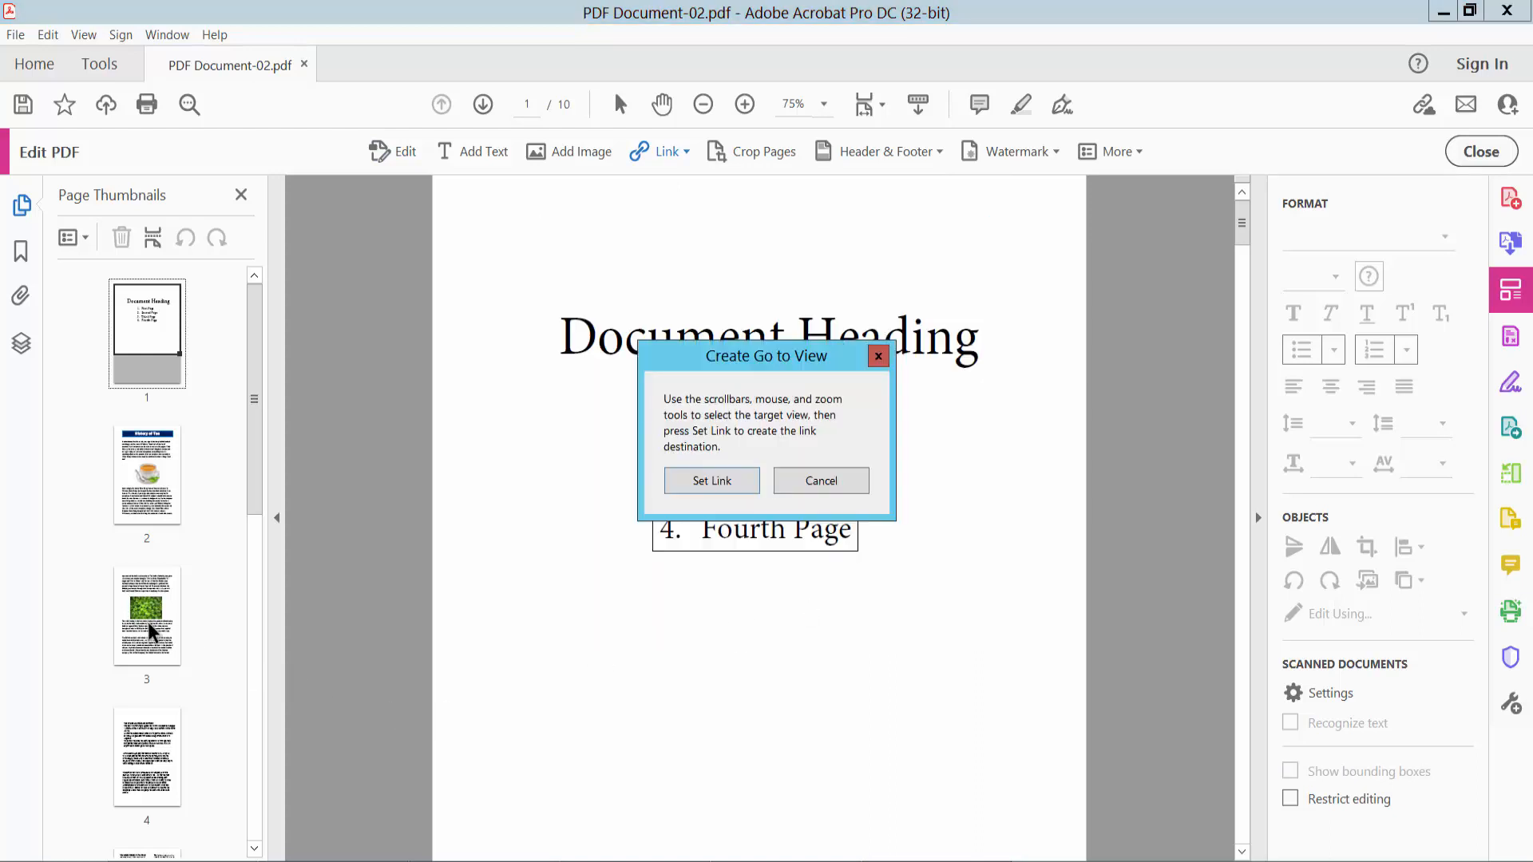
{"action": "left_click", "coordinate": [147, 613]}
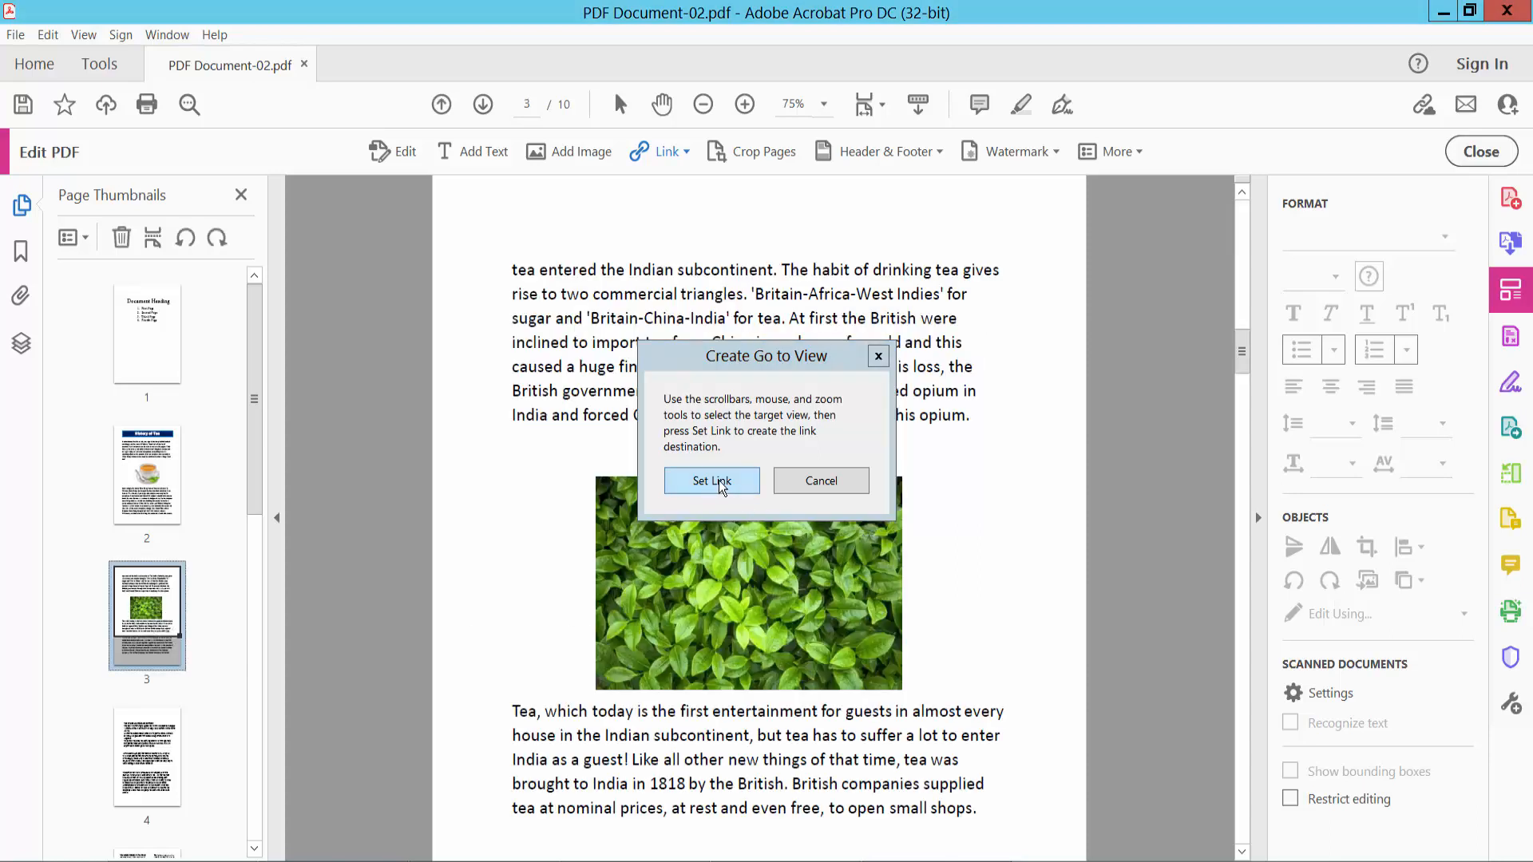
{"action": "left_click", "coordinate": [712, 480]}
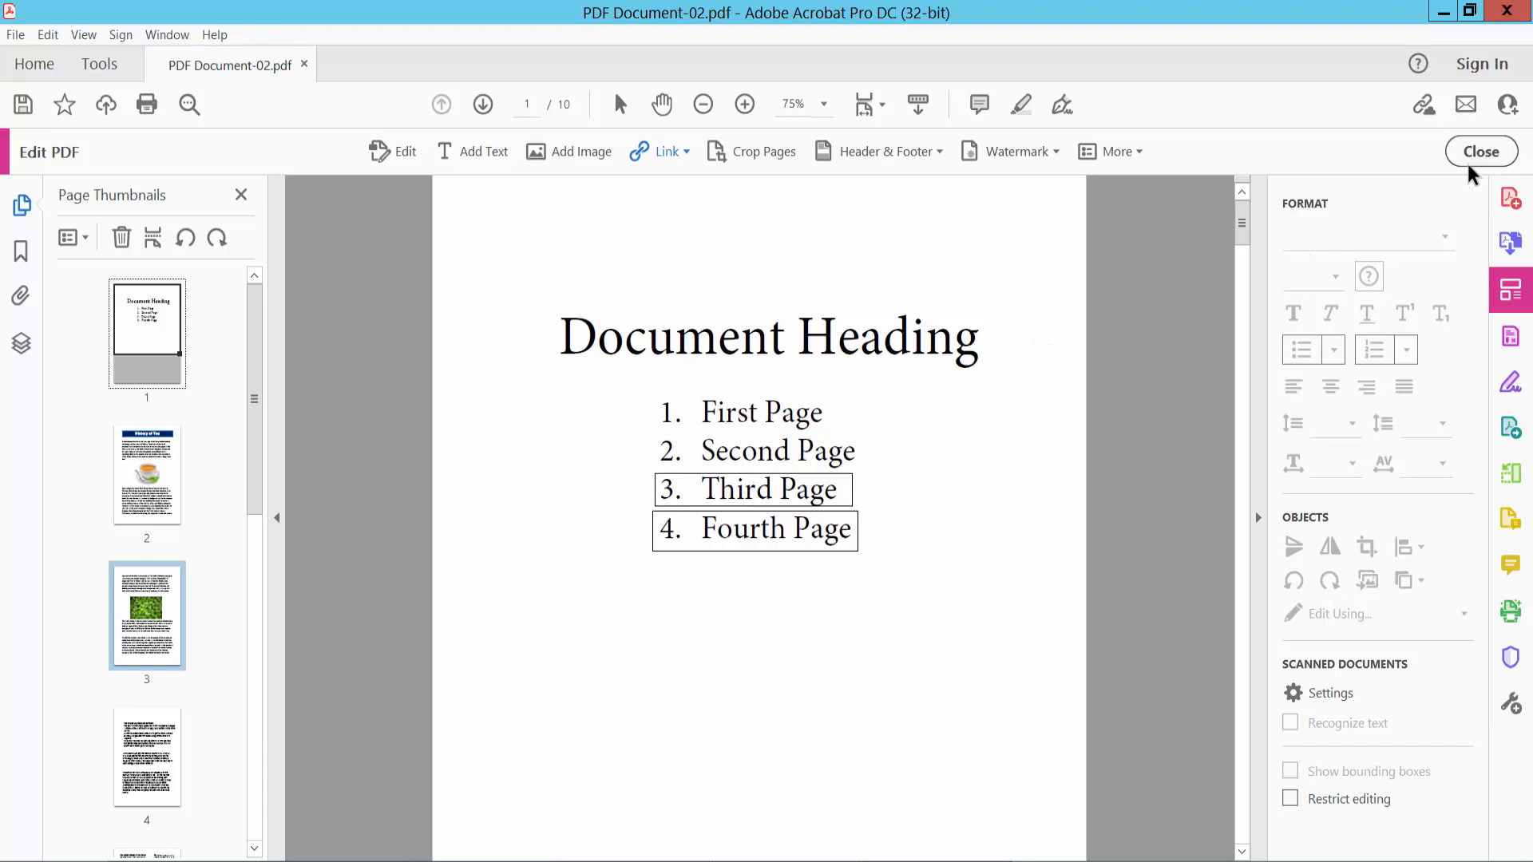
- Close editing and scroll back up to page 1's contents list
{"action": "left_click", "coordinate": [1481, 152]}
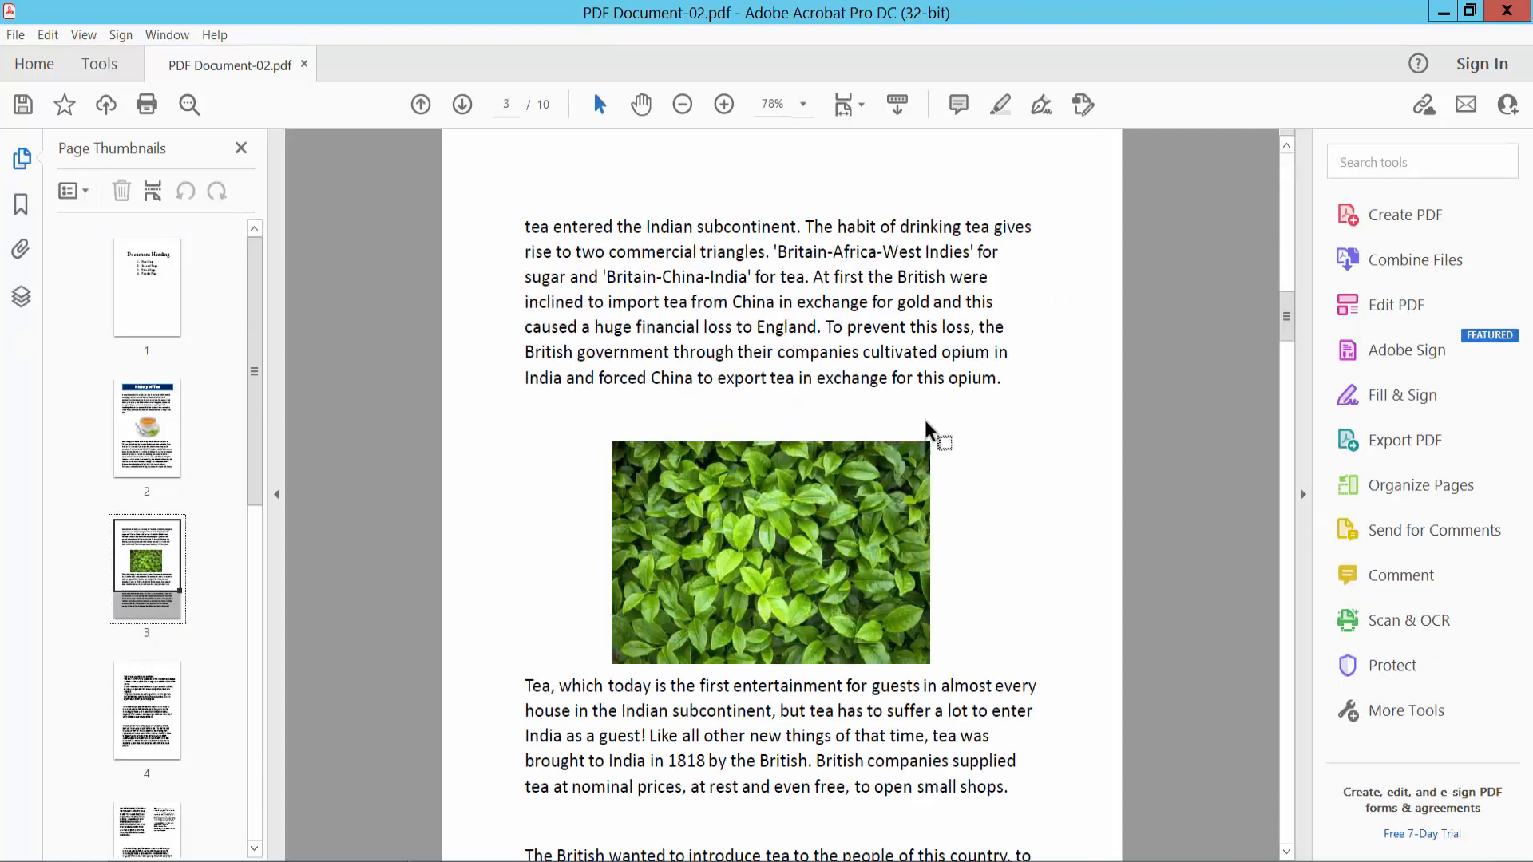
{"action": "mouse_move", "coordinate": [953, 432]}
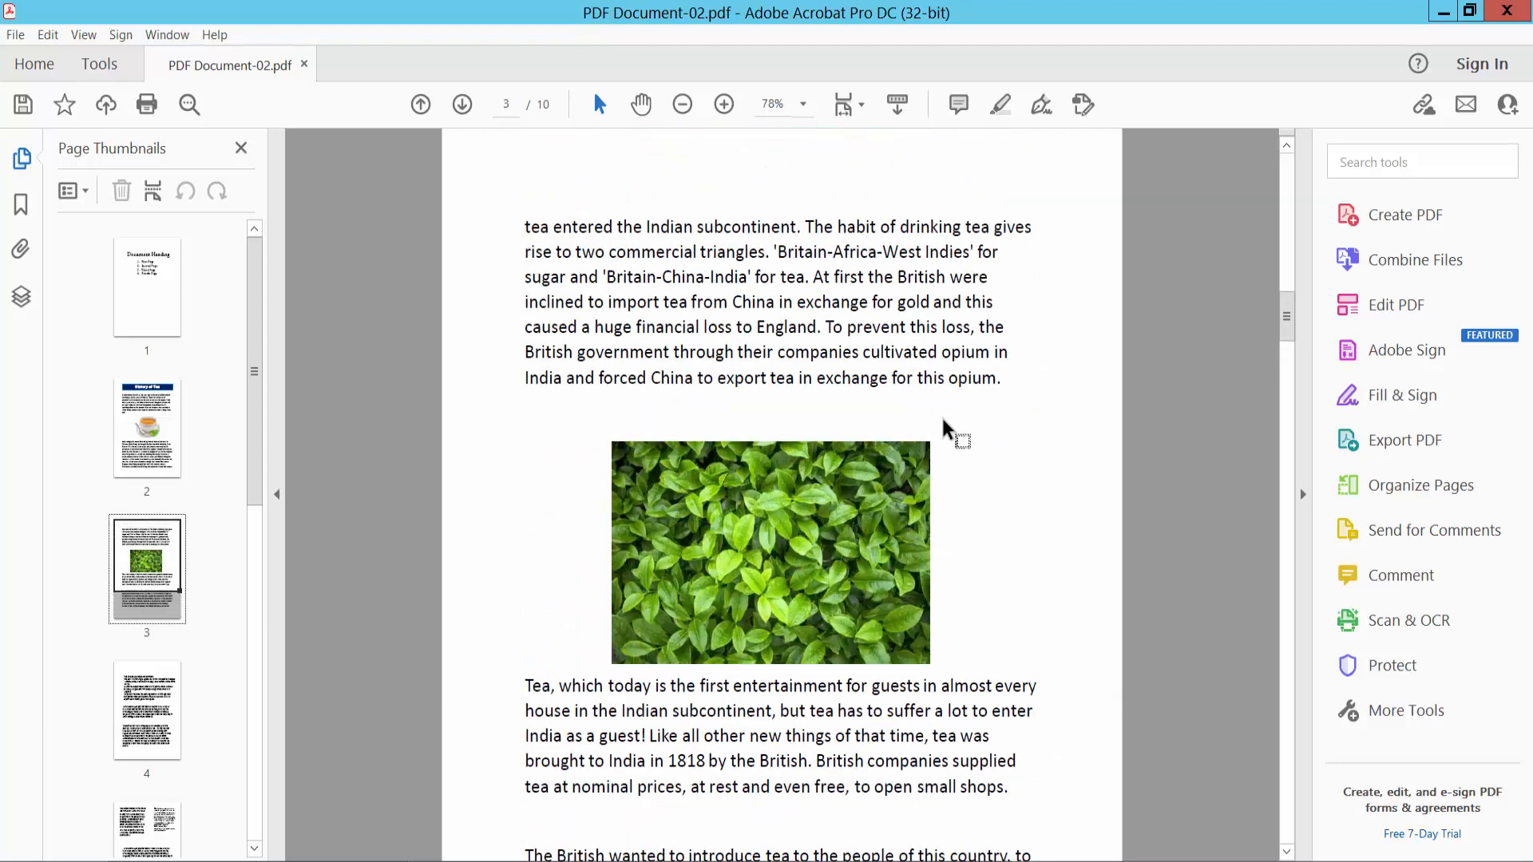
{"action": "scroll", "scroll_direction": "up", "scroll_amount": 3}
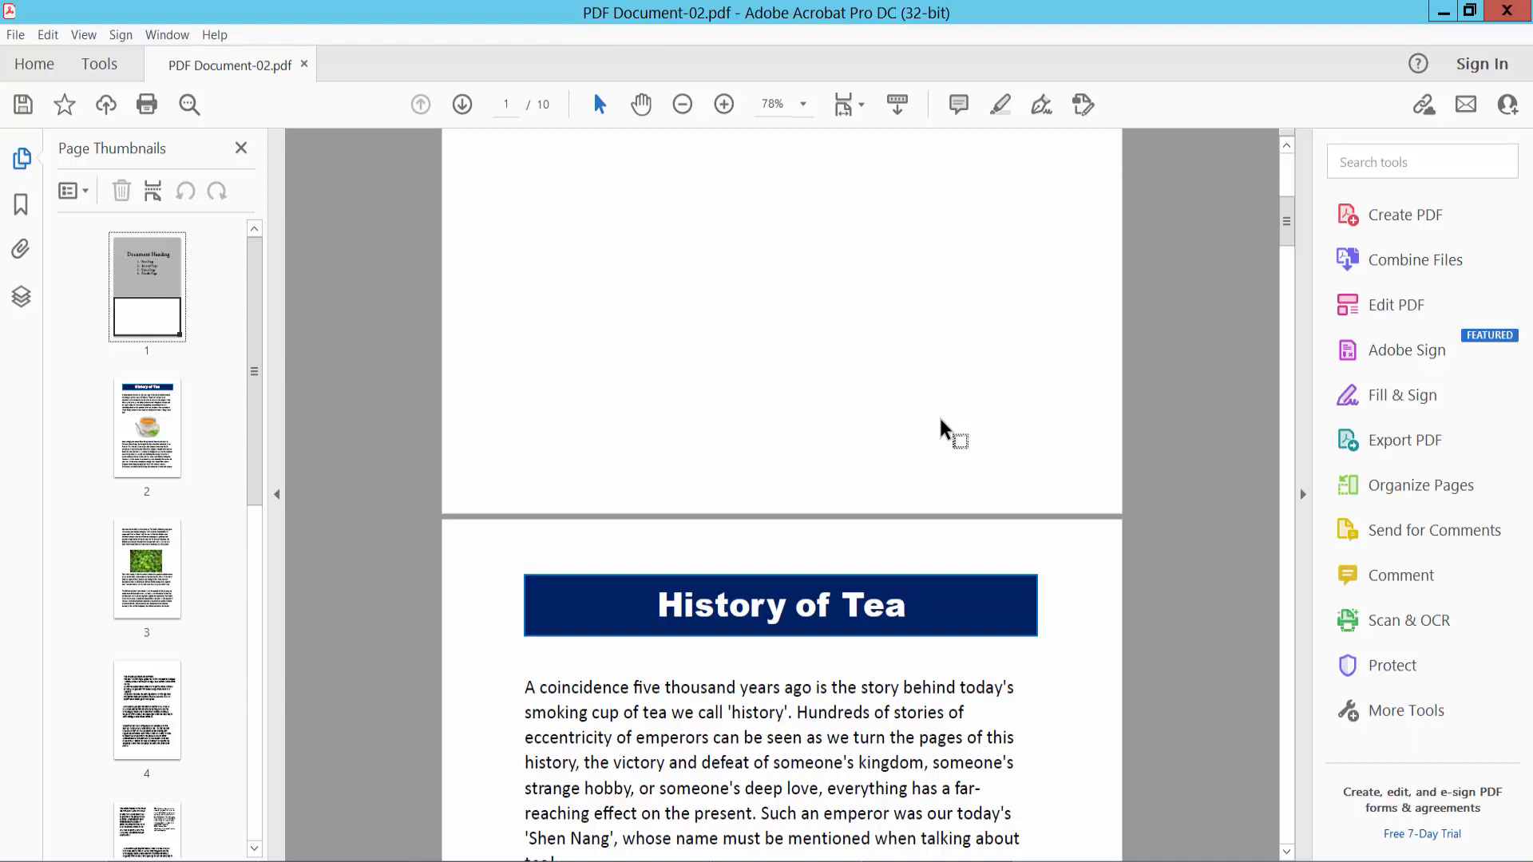
{"action": "scroll", "scroll_direction": "up", "scroll_amount": 3}
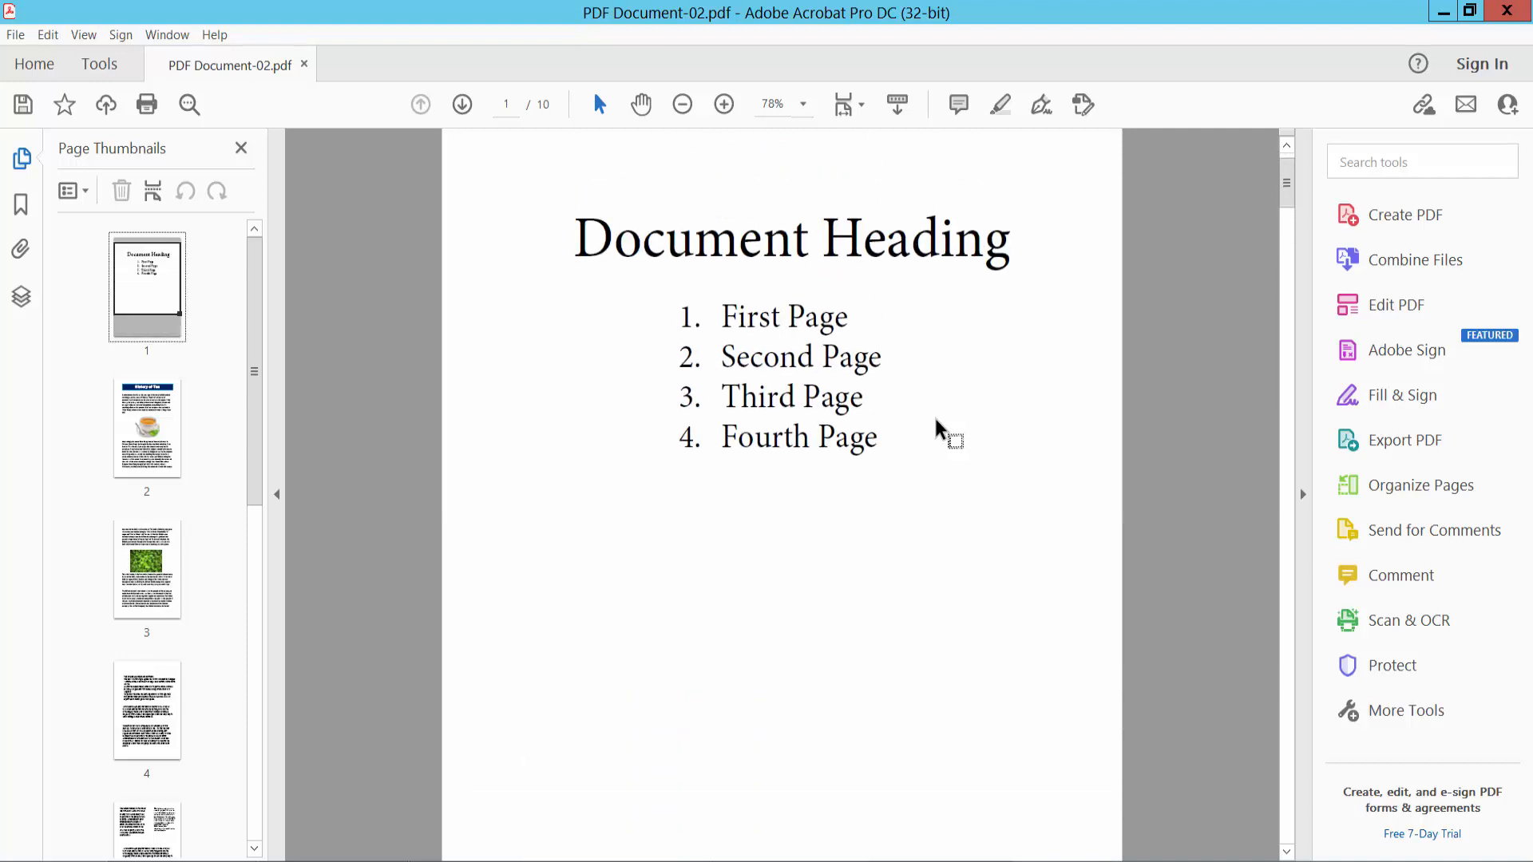